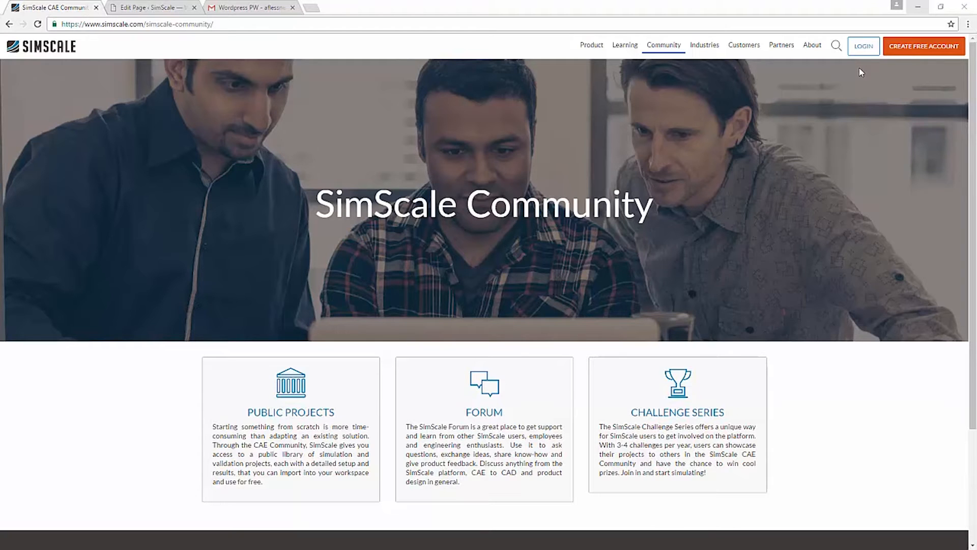
Start creating a free SimScale account from the community page's LOGIN / Create Free Account link
{"action": "left_click", "coordinate": [862, 45]}
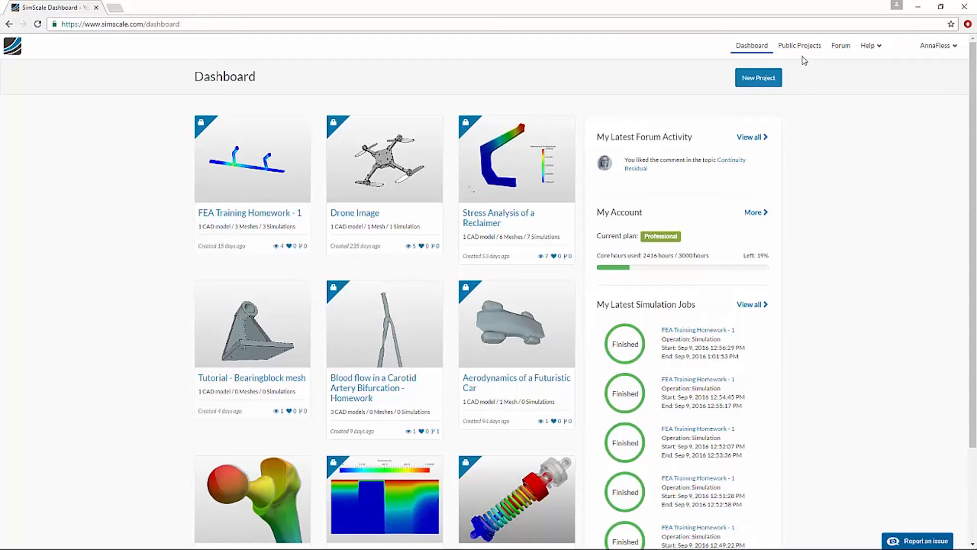
Browse the Public Projects gallery, revealing projects like LMP1 race car aerodynamics and hip-joint stress analysis
{"action": "left_click", "coordinate": [799, 45]}
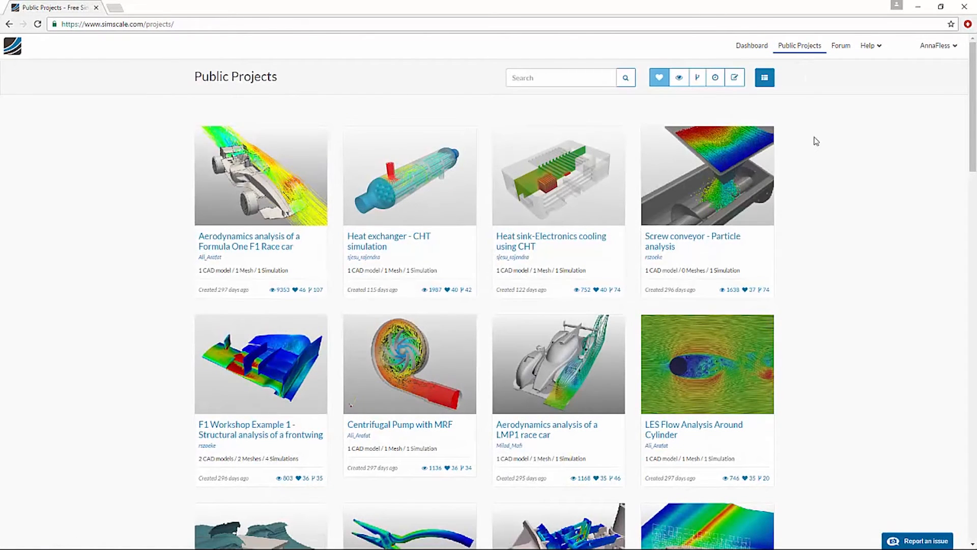
{"action": "scroll", "scroll_direction": "down", "scroll_amount": 3}
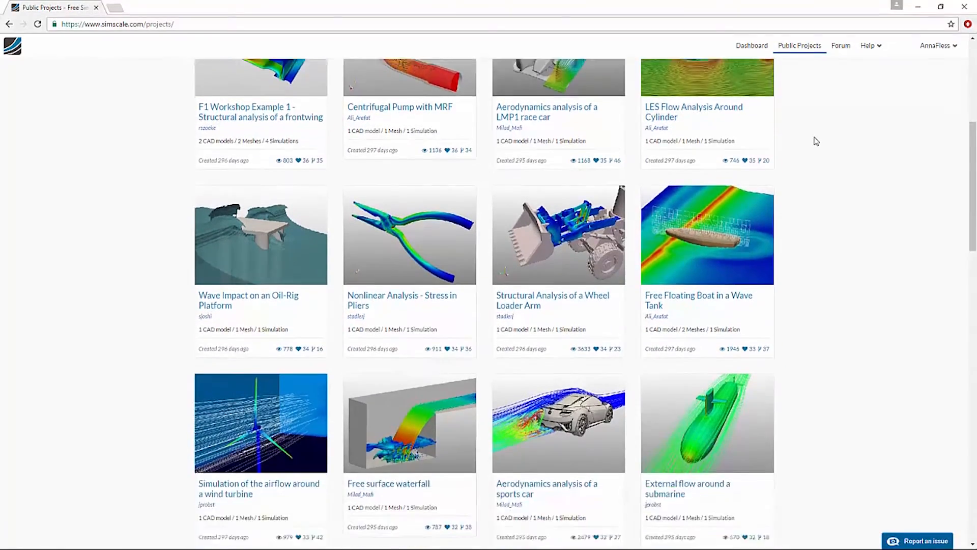
{"action": "scroll", "scroll_direction": "down", "scroll_amount": 3}
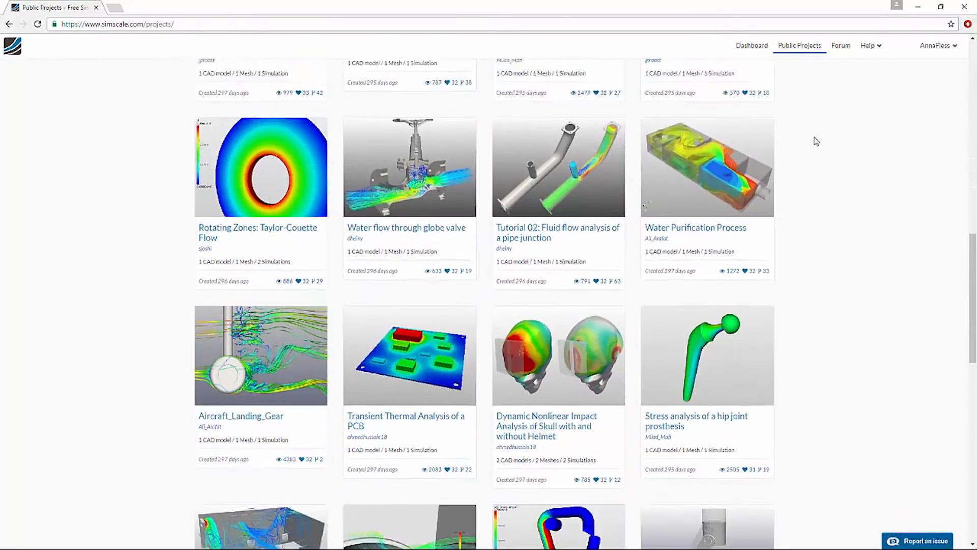
{"action": "scroll", "scroll_direction": "down", "scroll_amount": 3}
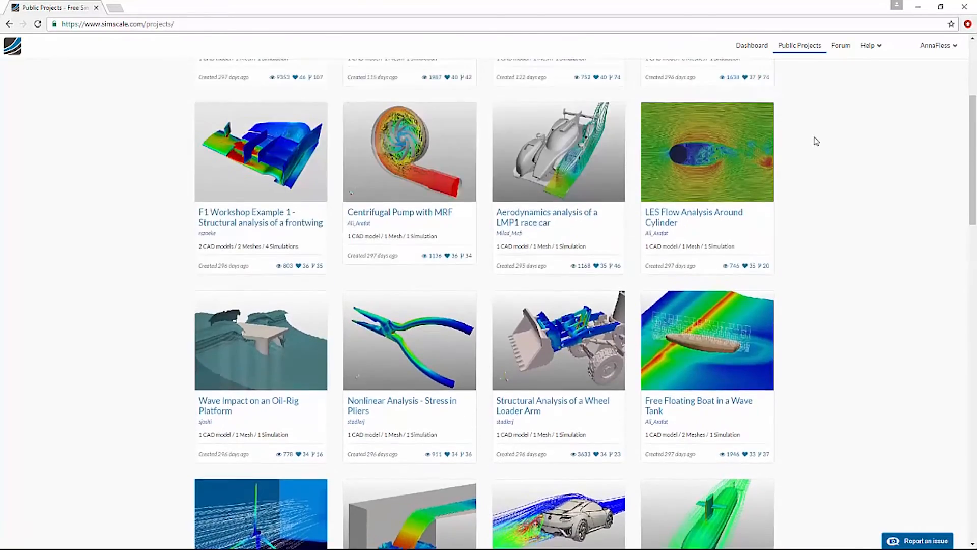
{"action": "scroll", "scroll_direction": "up", "scroll_amount": 3}
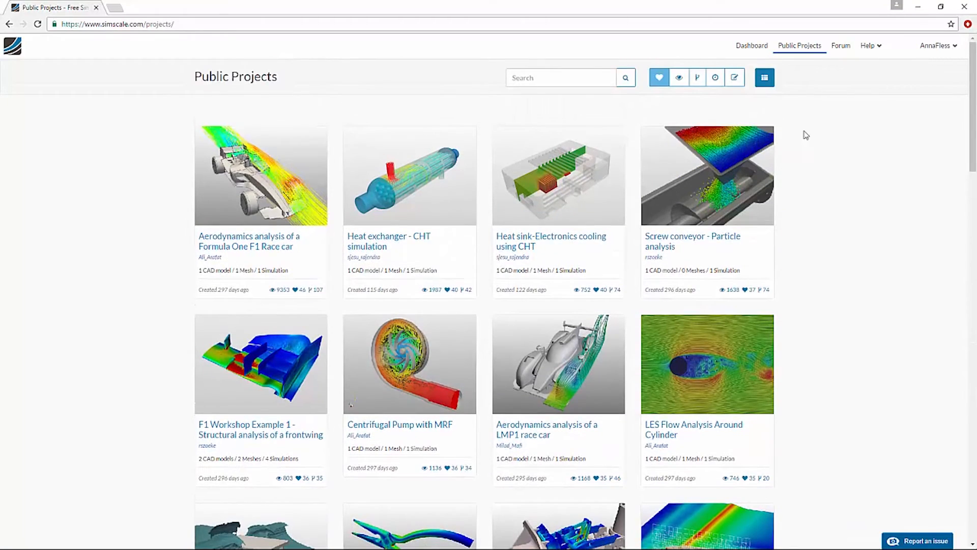
{"action": "mouse_move", "coordinate": [678, 77]}
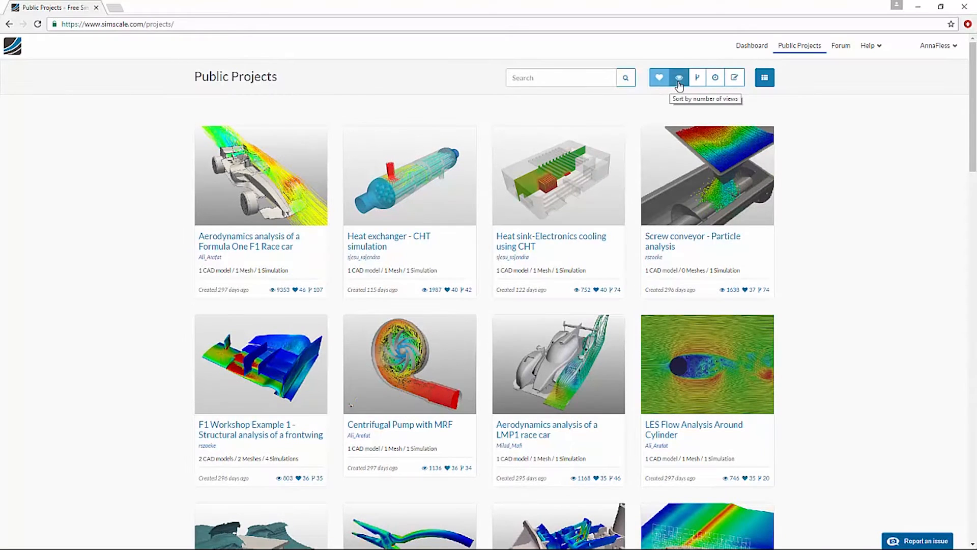
{"action": "mouse_move", "coordinate": [734, 77]}
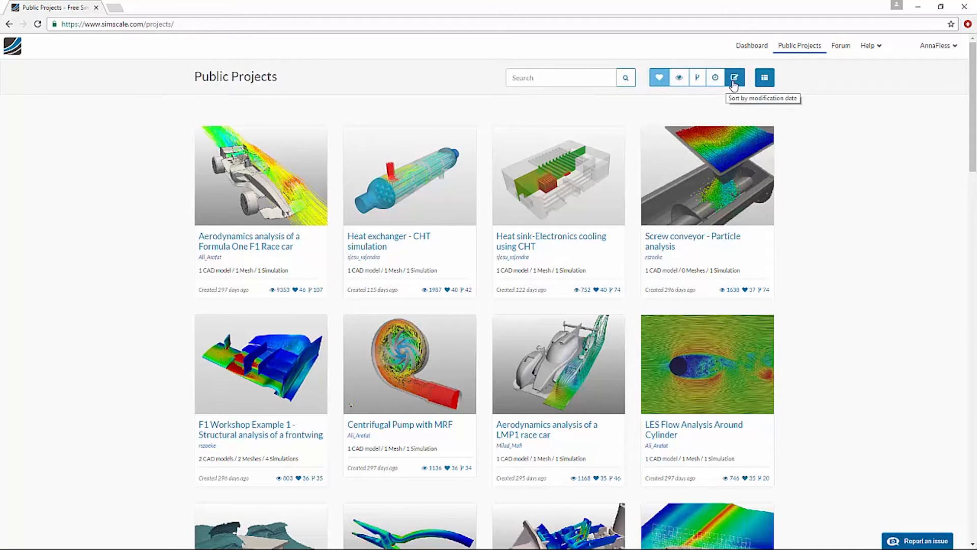
{"action": "scroll", "scroll_direction": "down", "scroll_amount": 3}
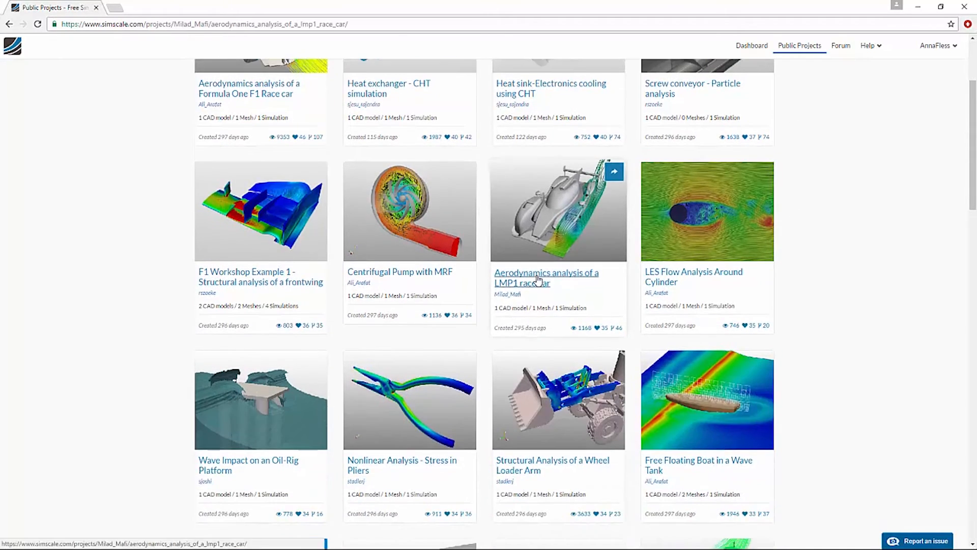
{"action": "left_click", "coordinate": [546, 277]}
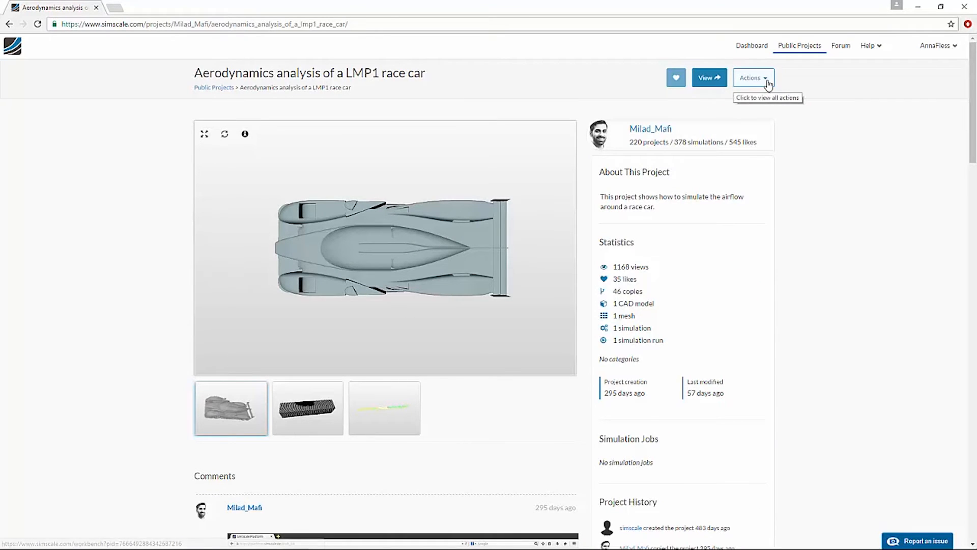
{"action": "left_click", "coordinate": [752, 78]}
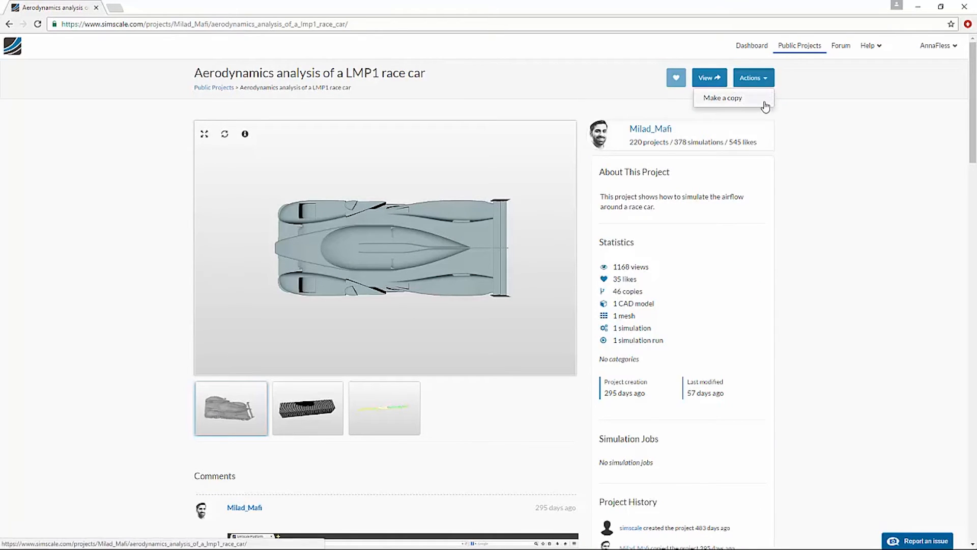
{"action": "mouse_move", "coordinate": [797, 155]}
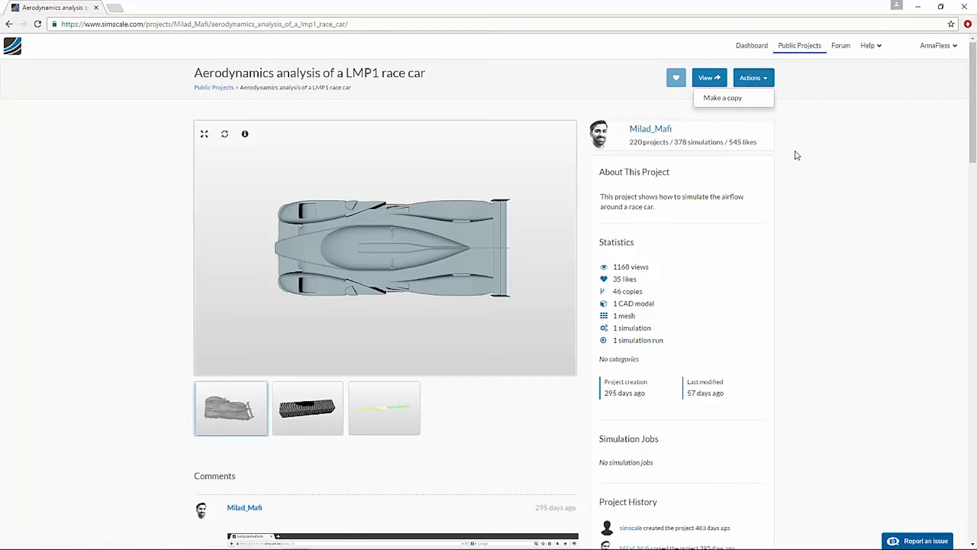
{"action": "left_click", "coordinate": [799, 45]}
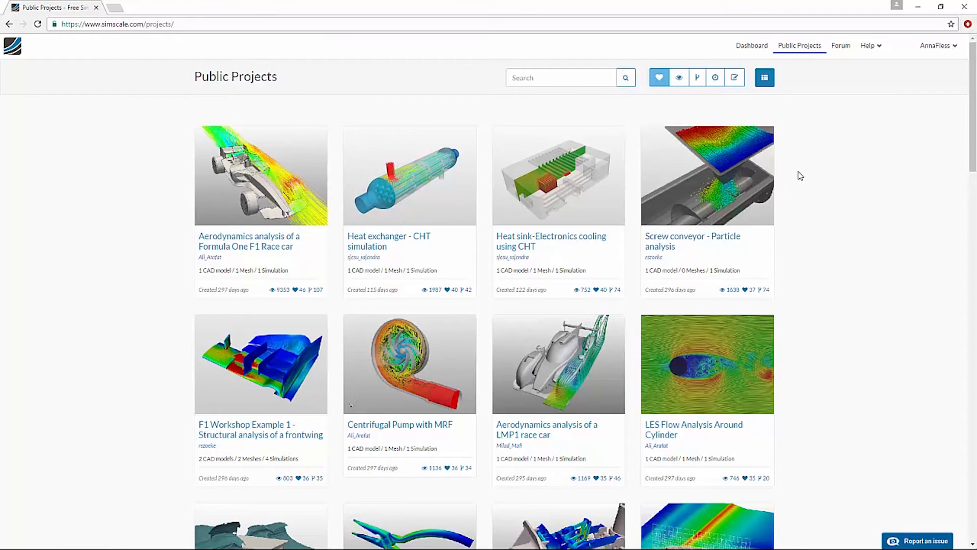
View the CAE Forum grouped by category: News & Announcements, Using SimScale, Project Support, FAQs
{"action": "scroll", "scroll_direction": "down", "scroll_amount": 3}
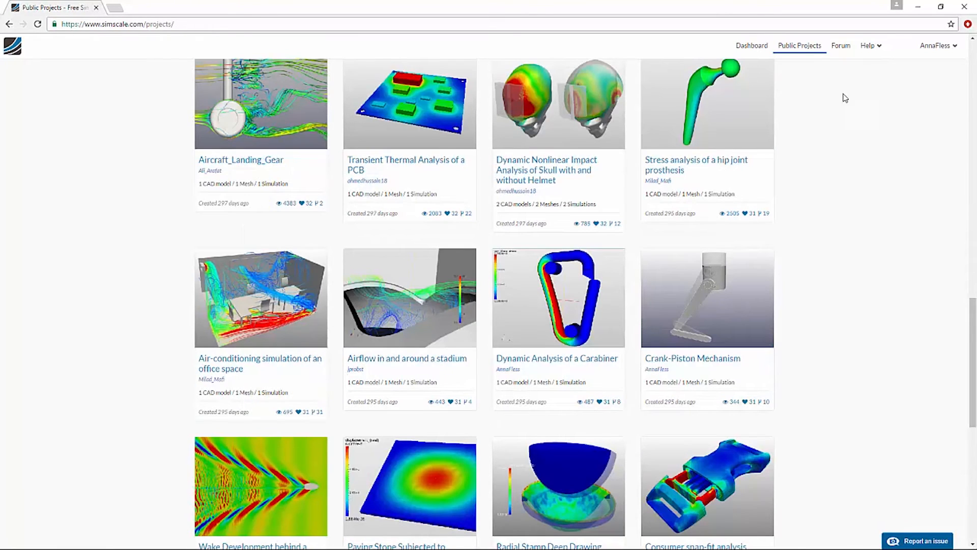
{"action": "left_click", "coordinate": [841, 45]}
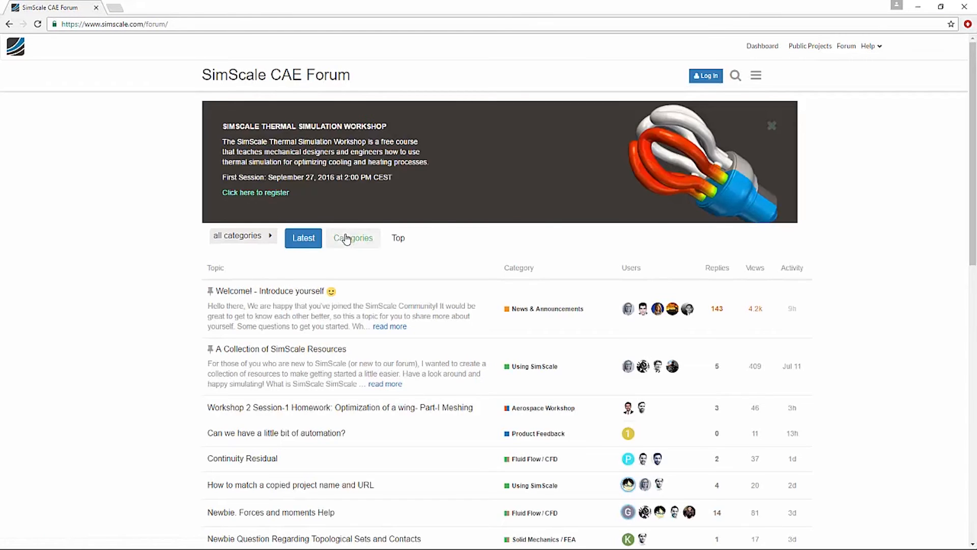
{"action": "left_click", "coordinate": [353, 237]}
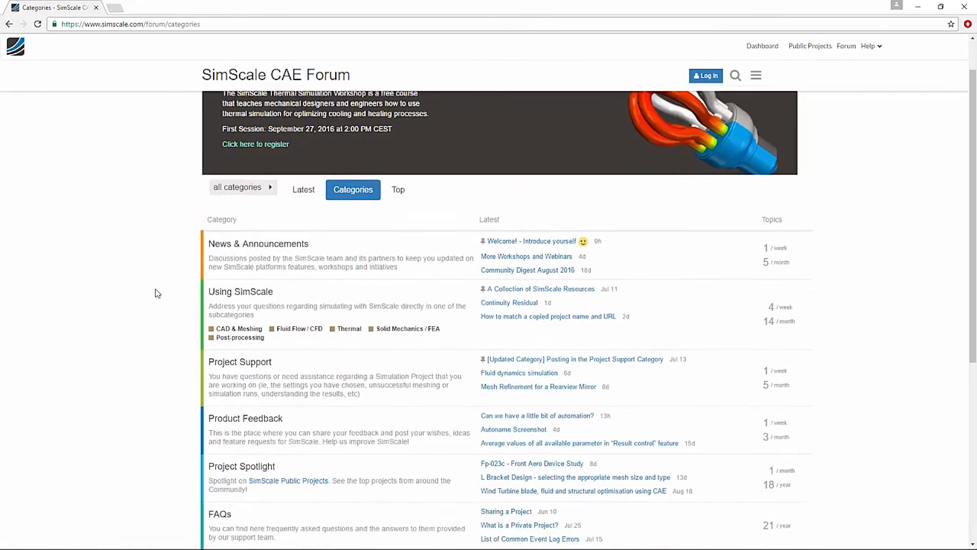
{"action": "scroll", "scroll_direction": "down", "scroll_amount": 3}
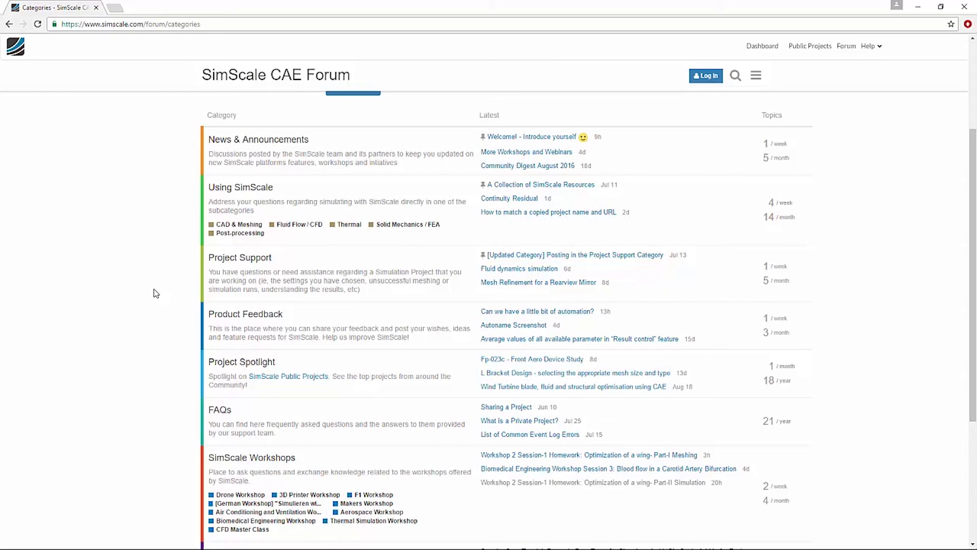